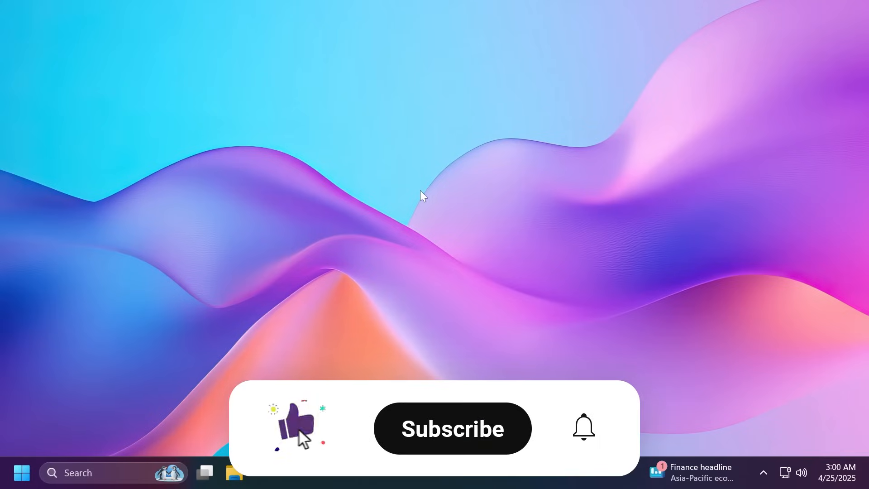
Launch Settings from Start and go to System > About for the Windows 24H2 specifications.
left_click(453, 428)
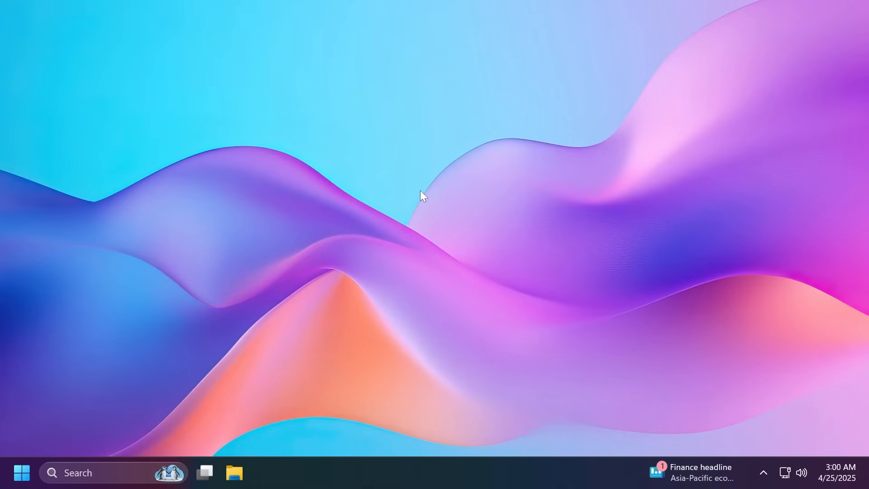
mouse_move(400, 203)
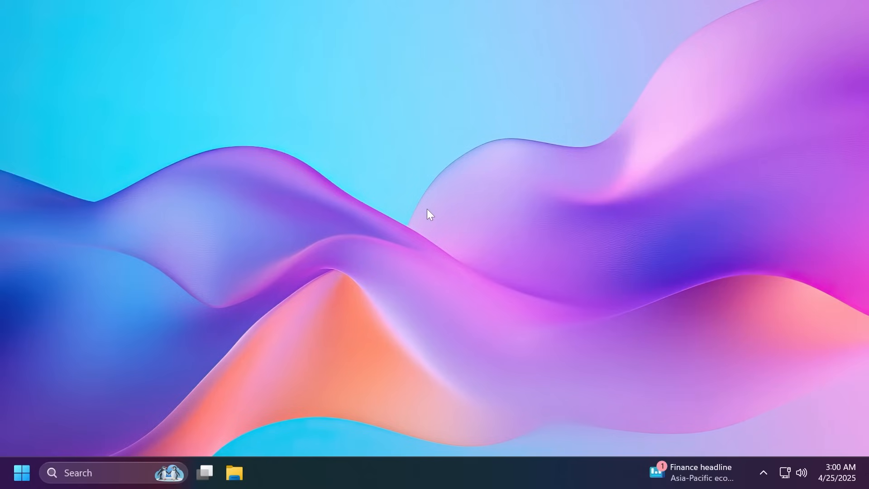
mouse_move(412, 214)
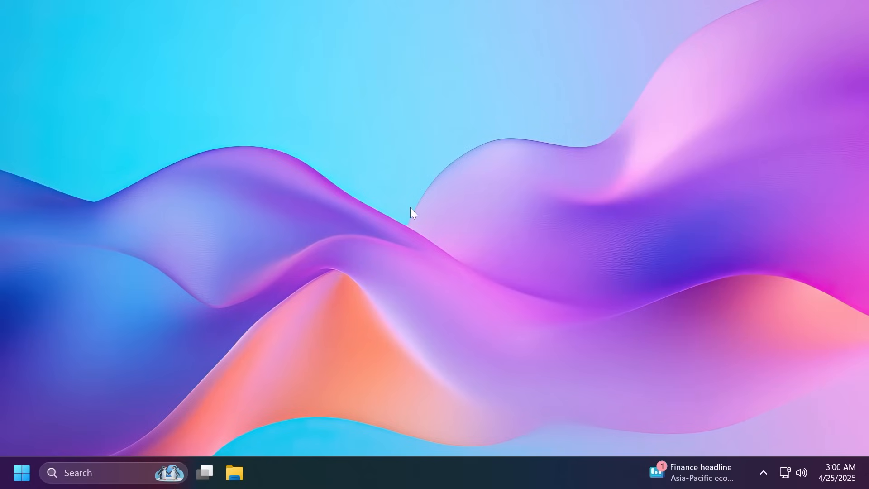
left_click(21, 473)
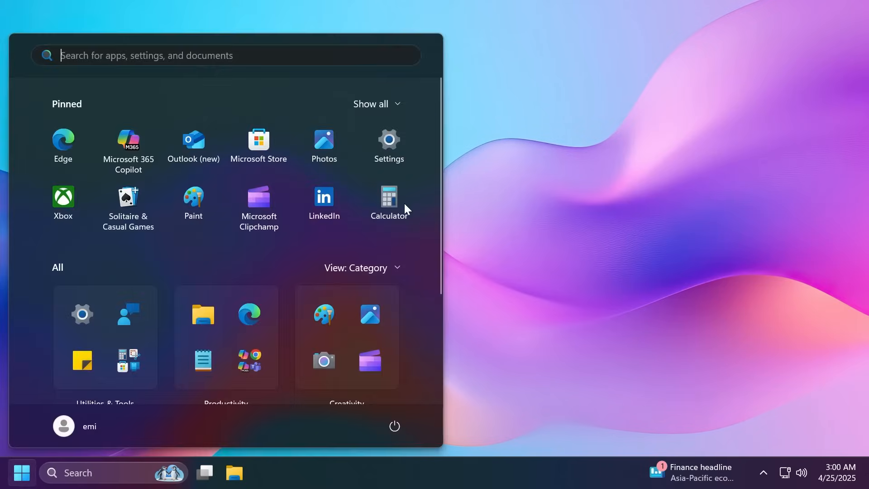
left_click(389, 139)
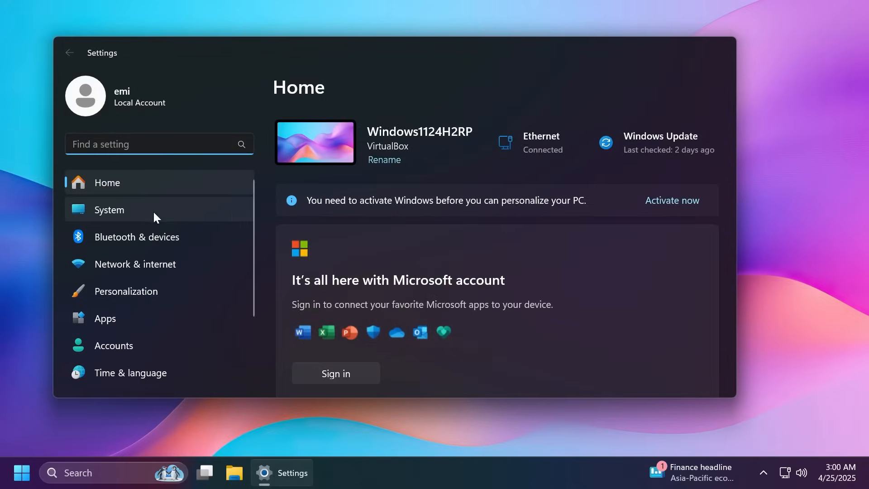
left_click(110, 209)
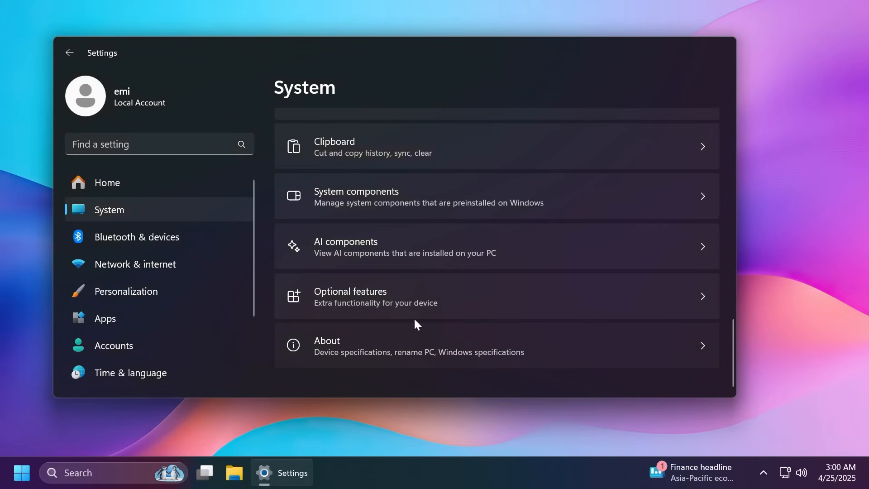
left_click(327, 345)
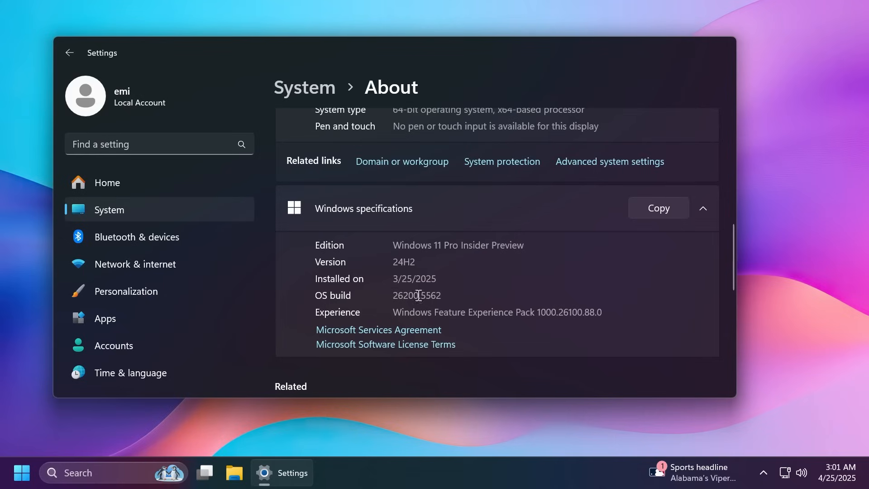
double_click(406, 295)
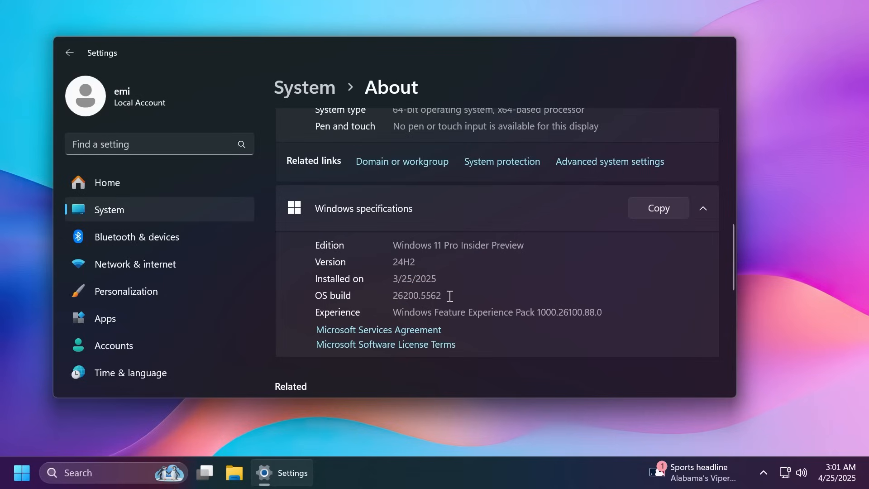
mouse_move(460, 307)
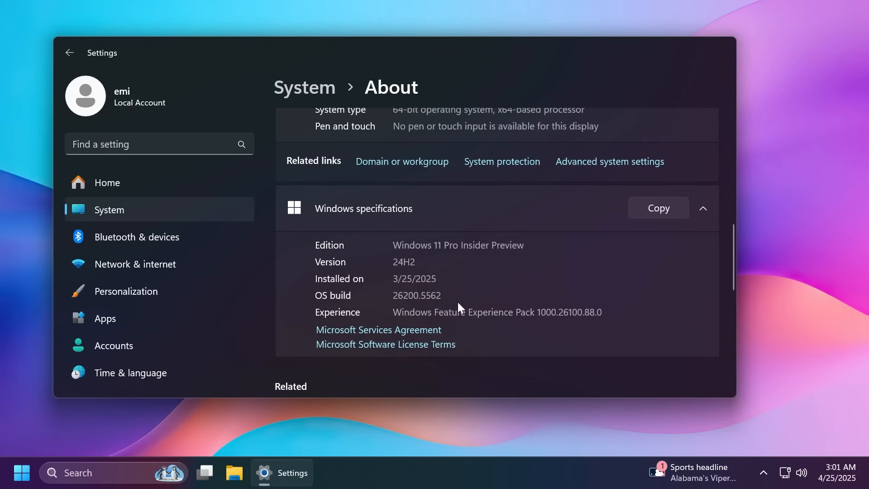
mouse_move(445, 296)
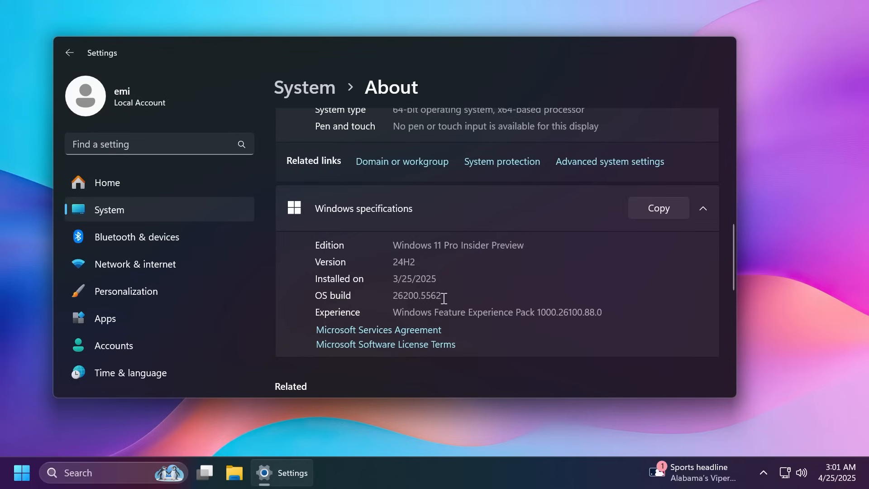
mouse_move(427, 262)
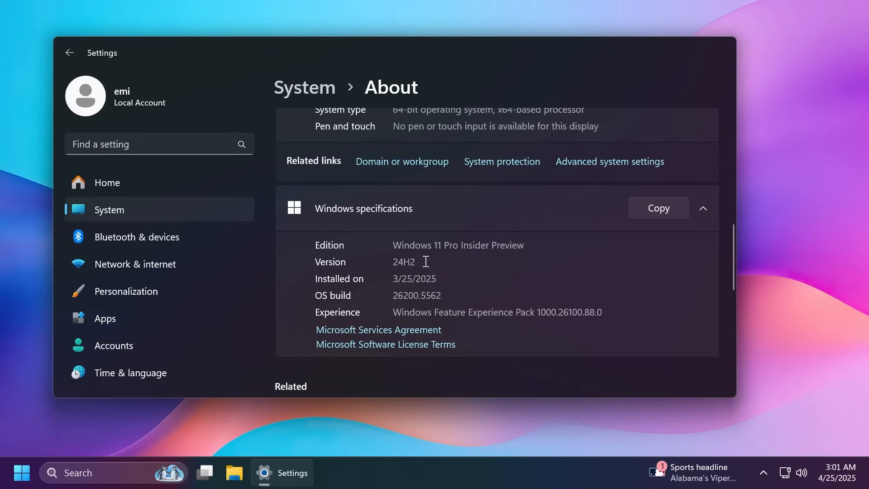
mouse_move(479, 273)
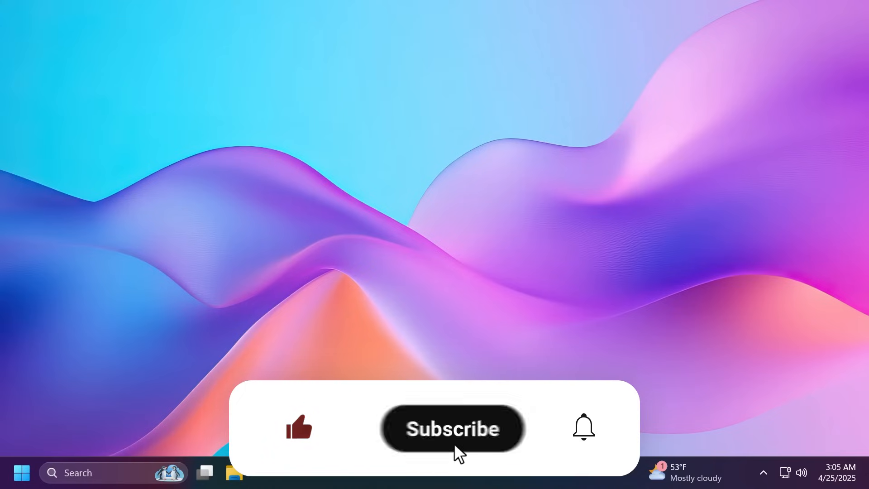
left_click(453, 429)
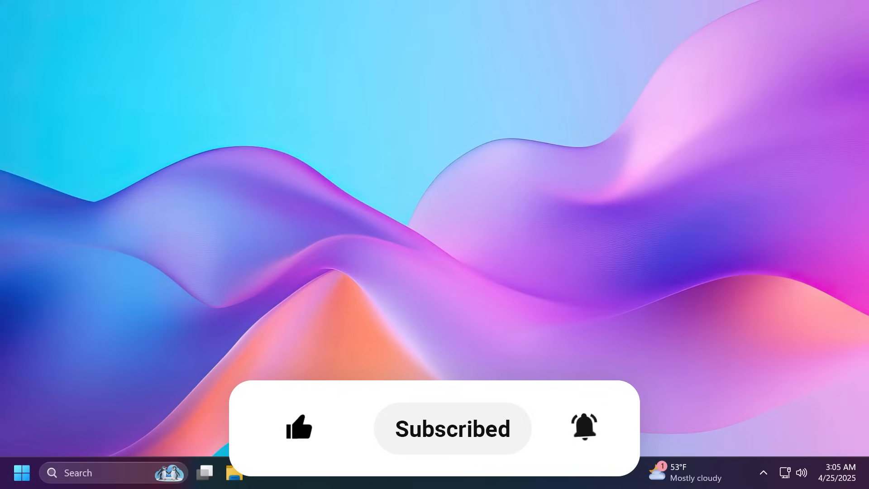